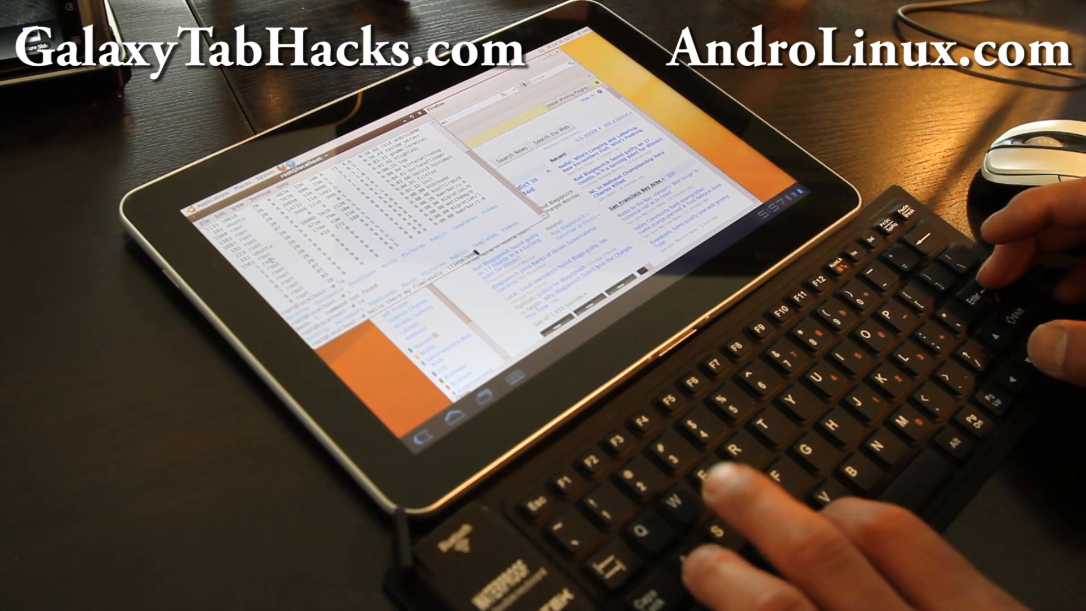
Step: Clear the GNOME Terminal output, leaving an empty root prompt
right_click(433, 246)
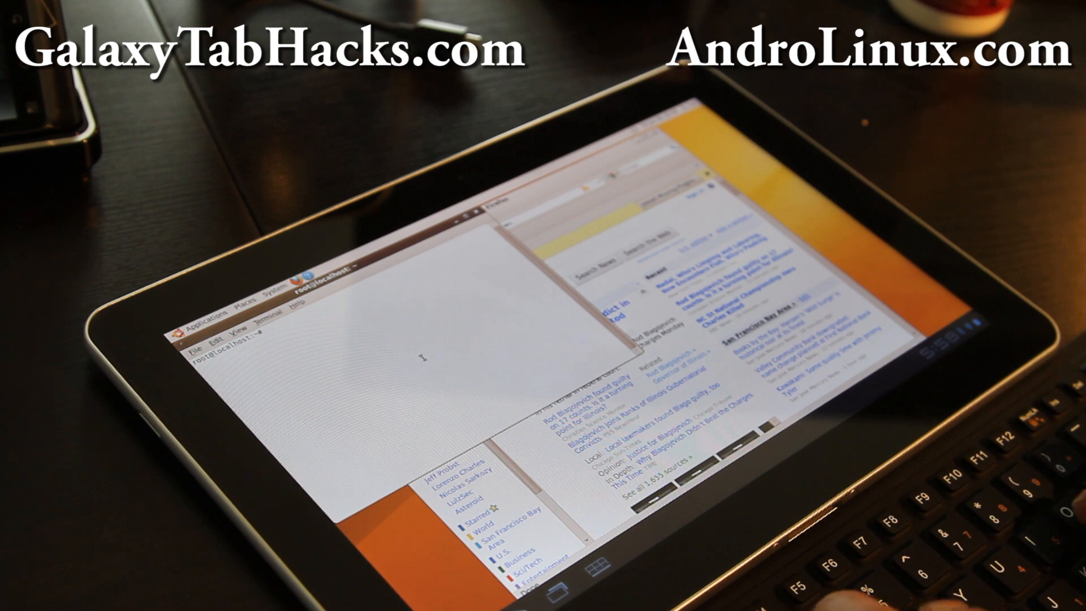
Step: Run top in the terminal to show the live process list
text(top)
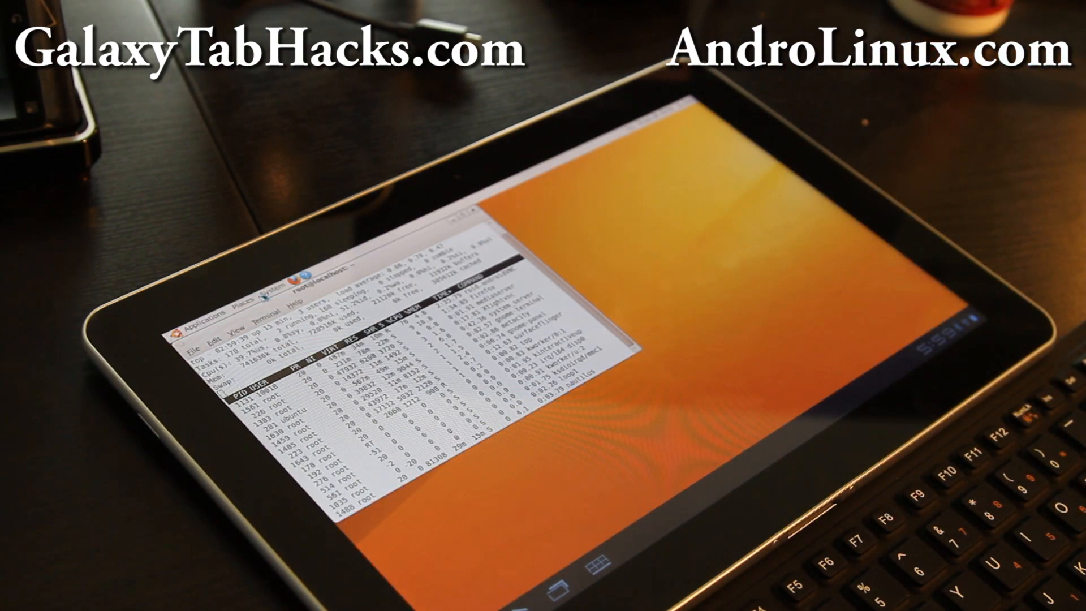
Step: Launch Firefox from the top panel's System menu, keeping top running
click(281, 285)
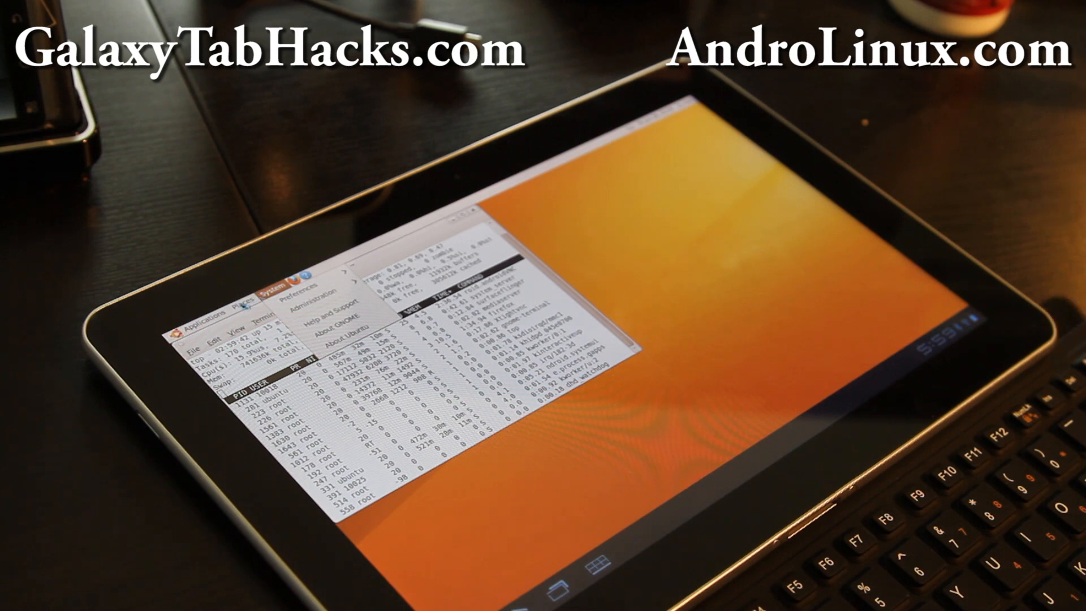
click(244, 284)
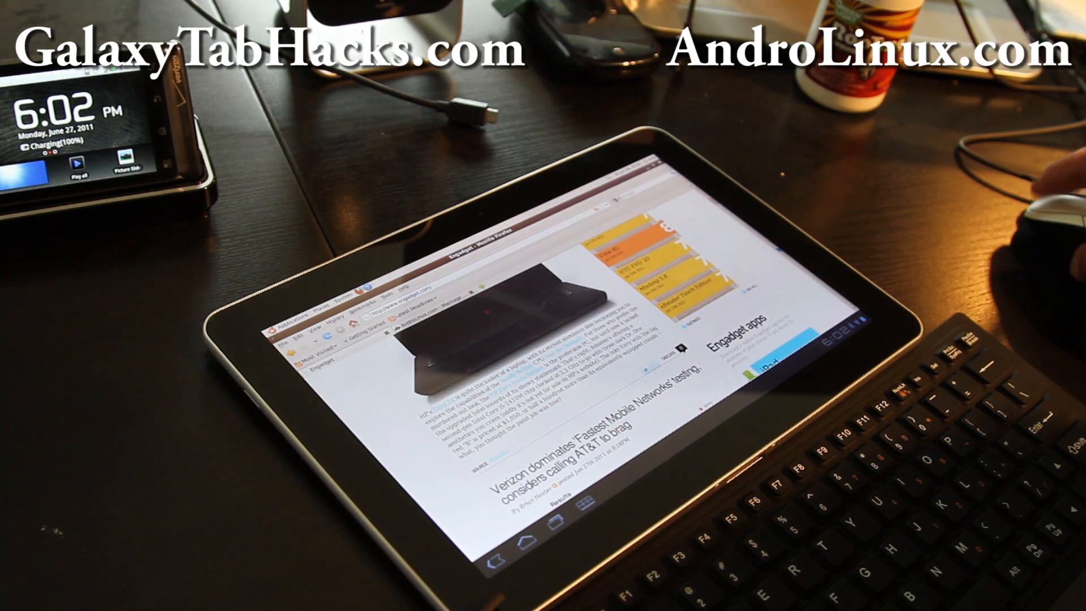
Step: Scroll Engadget down to the Acer AC700 Chromebook story and June 2011 archives calendar
scroll(down, 3)
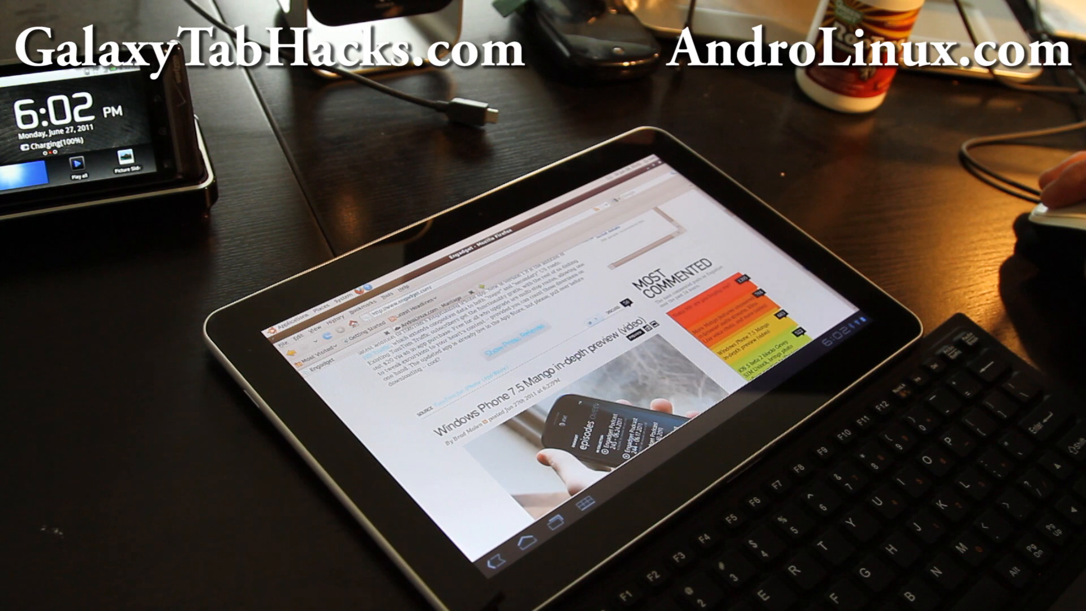
scroll(down, 3)
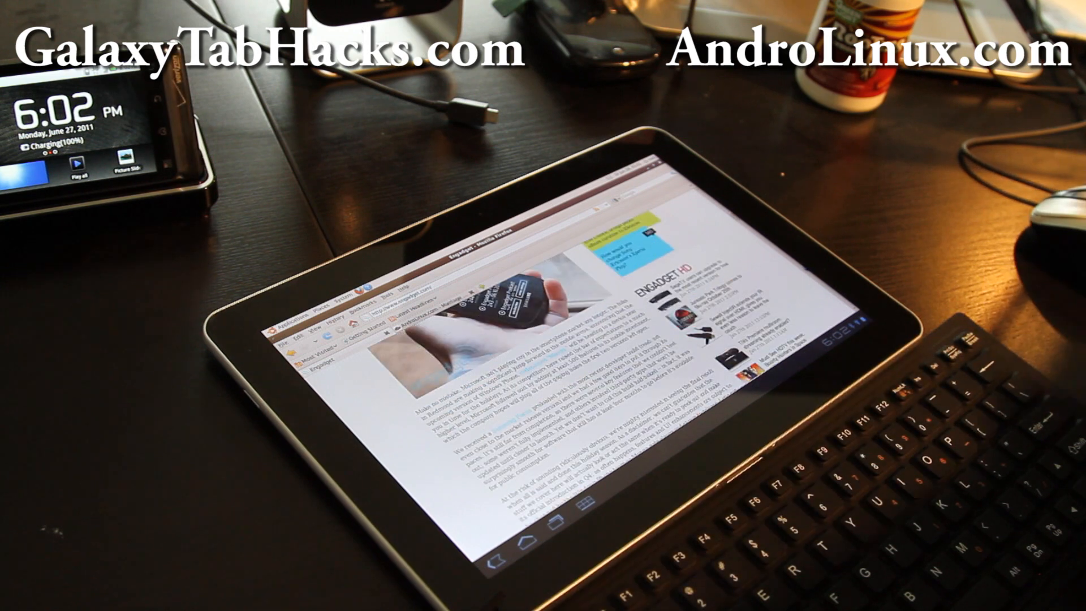
scroll(down, 3)
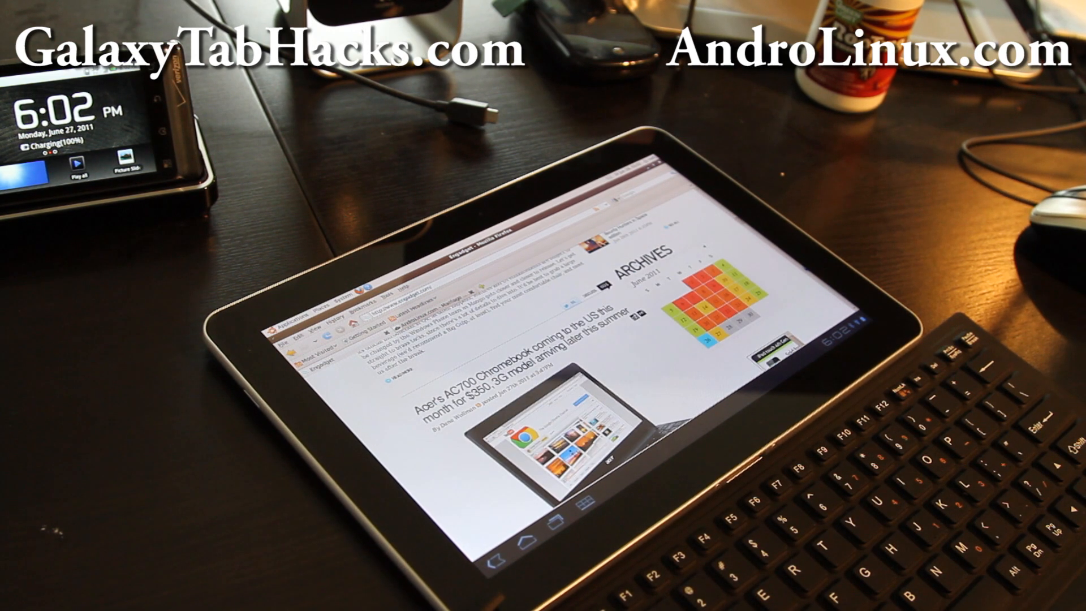